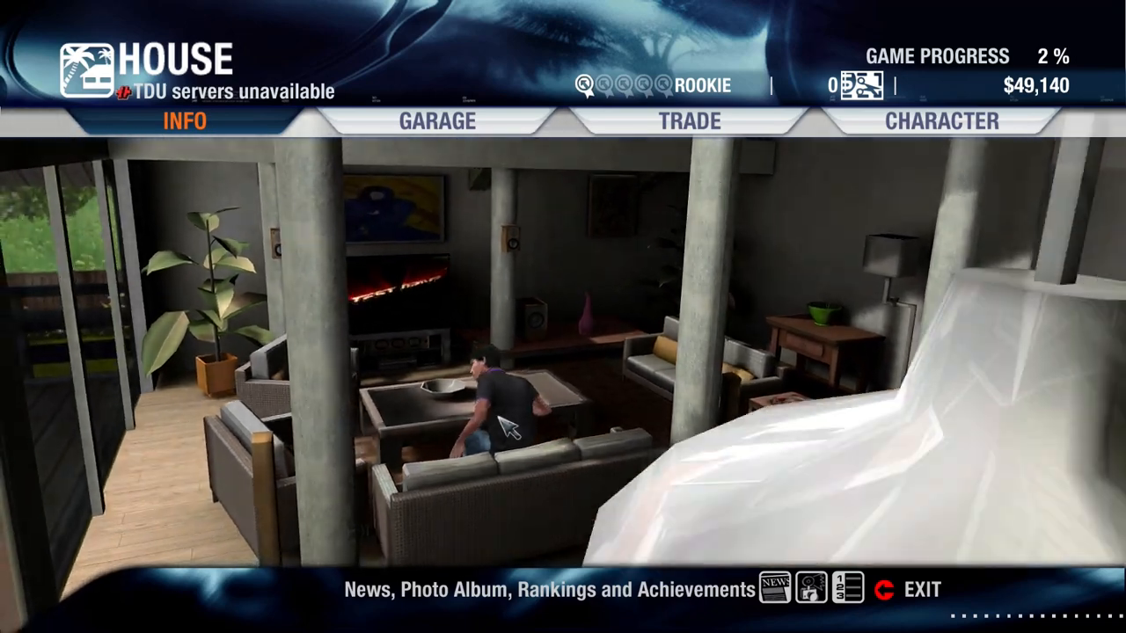
Visit the garage section of the house, then quit Test Drive Unlimited from the main menu
click(436, 120)
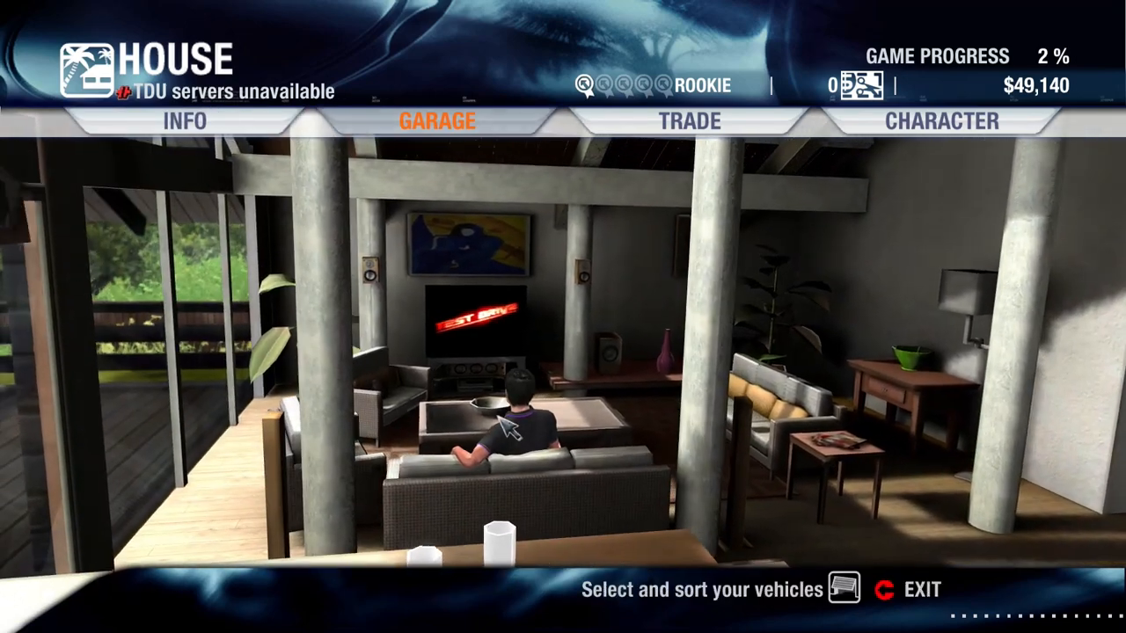
click(436, 119)
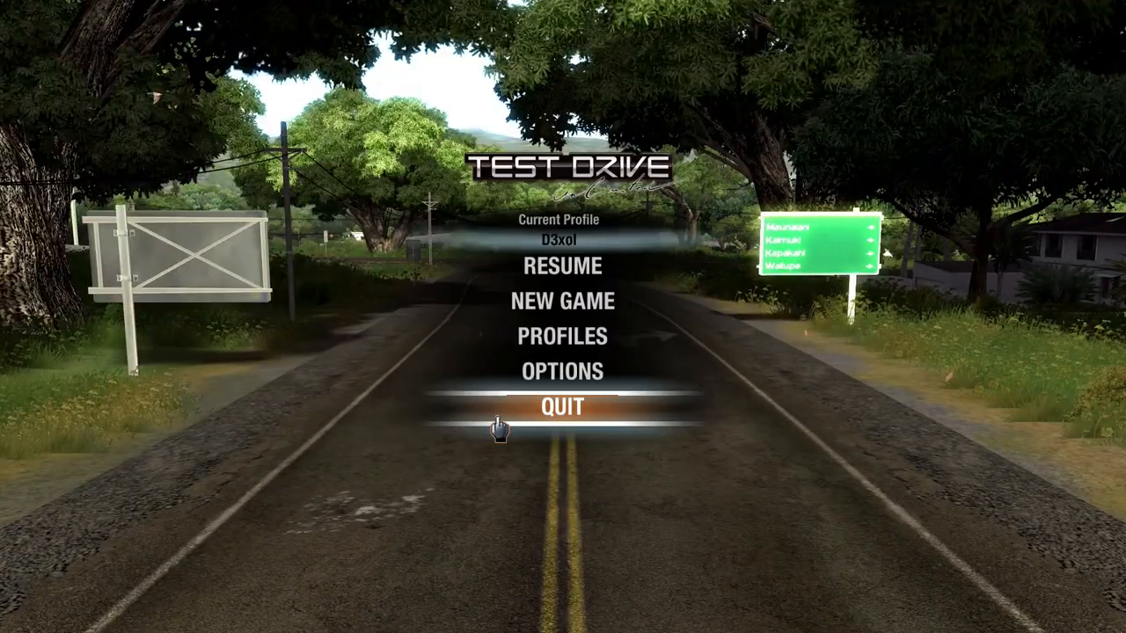
click(563, 408)
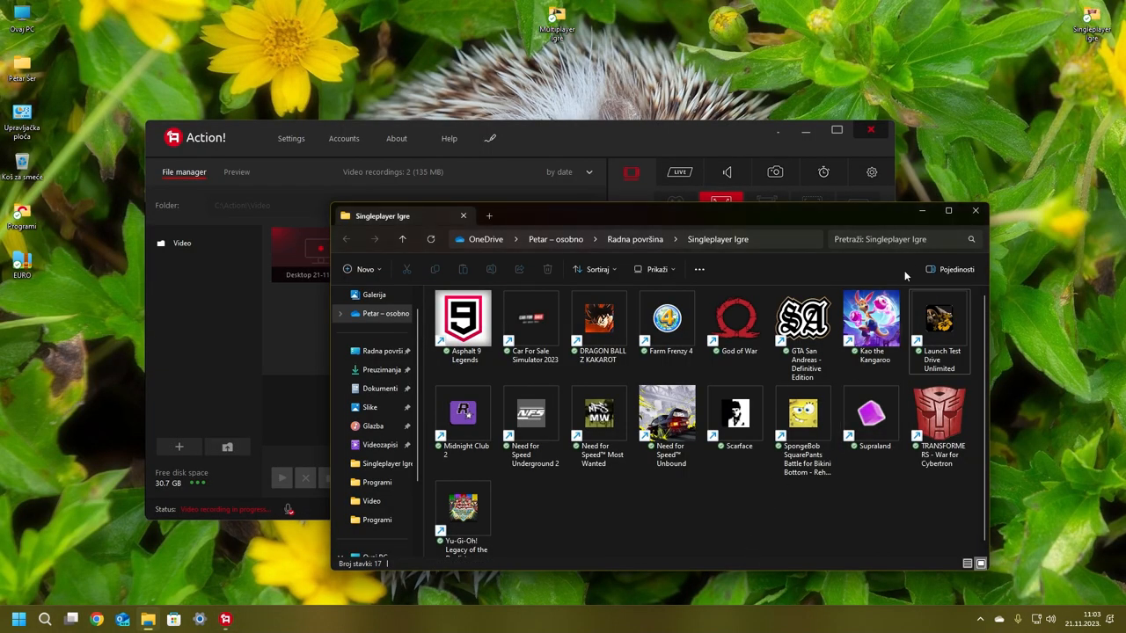
mouse_move(974, 211)
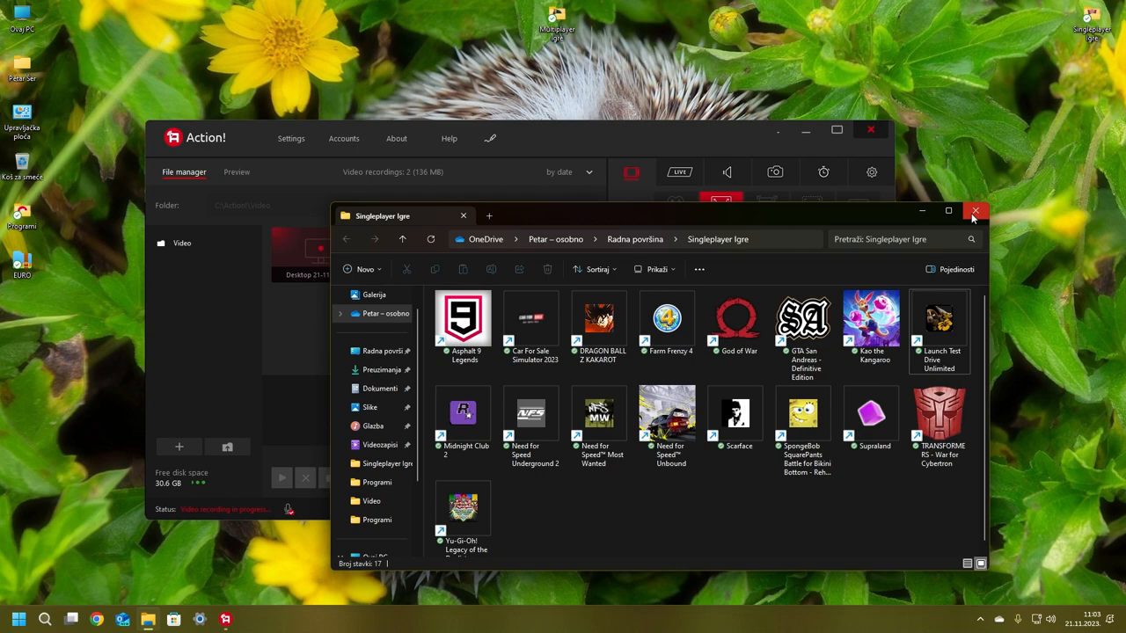
Clear the Singleplayer Igre folder and recorder windows off the desktop
click(974, 211)
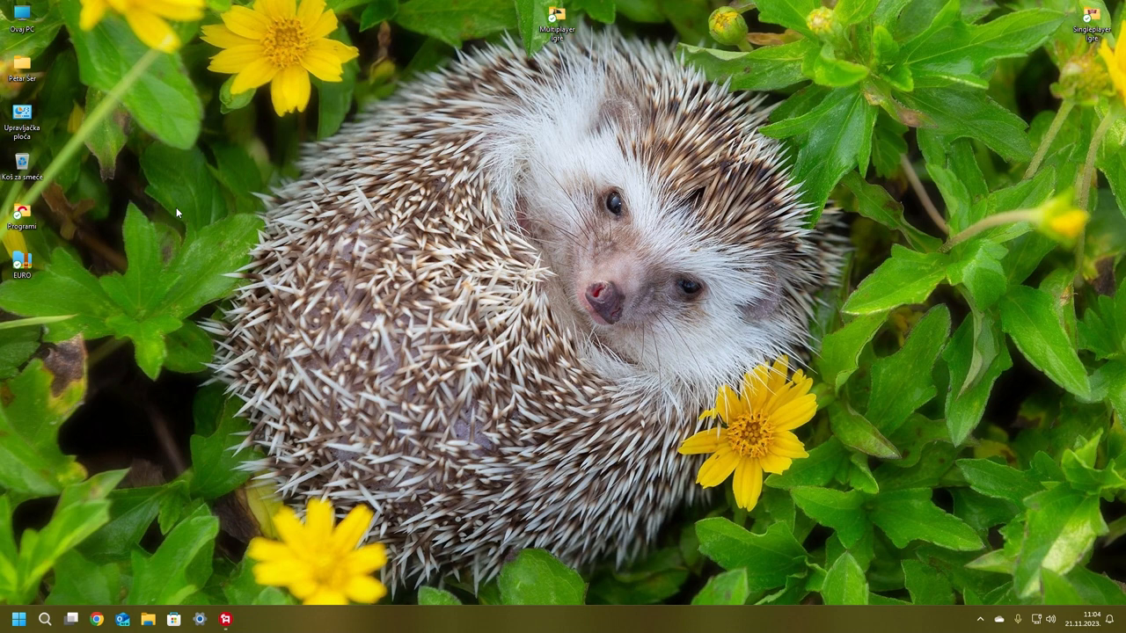
mouse_move(380, 138)
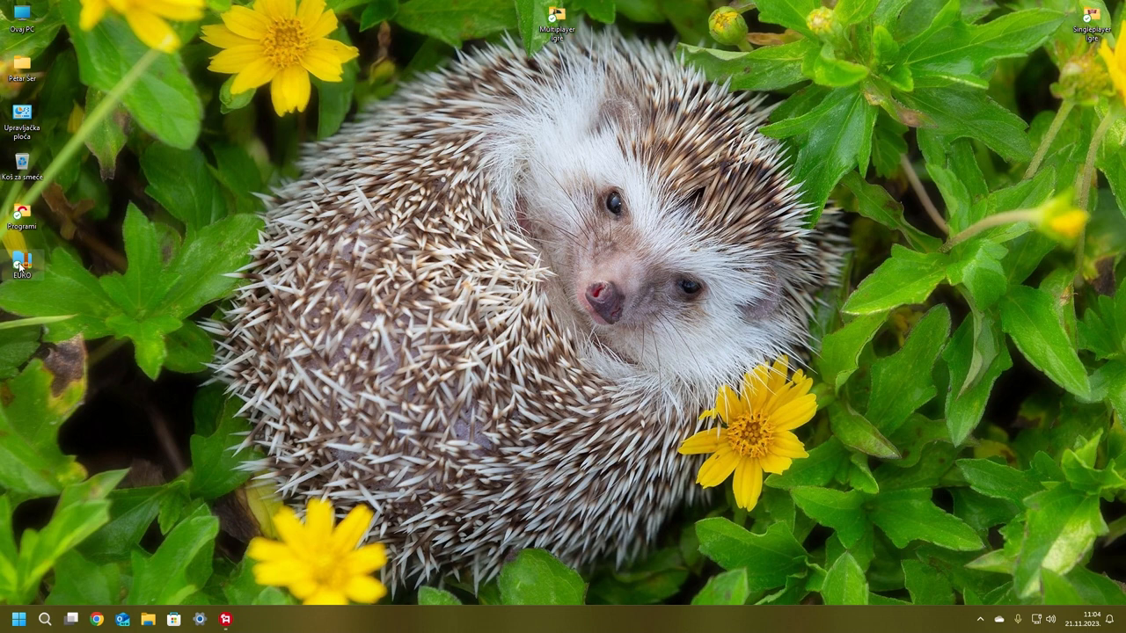
Open EURO.zip from the desktop, select its EURO folder and start Unzip to a chosen location
double_click(21, 260)
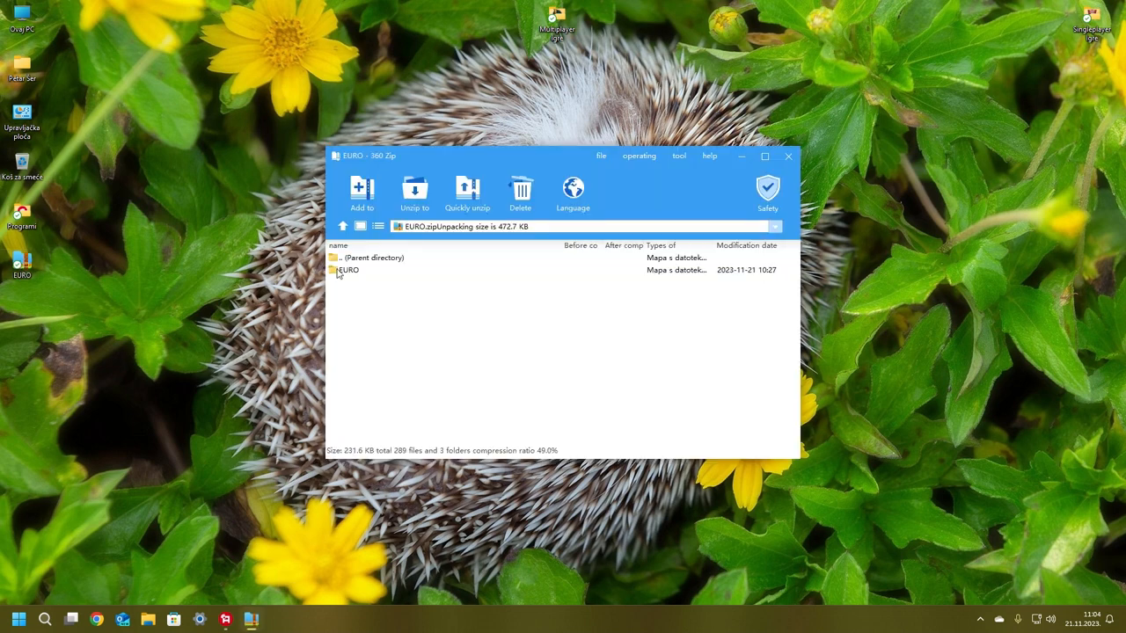
click(348, 271)
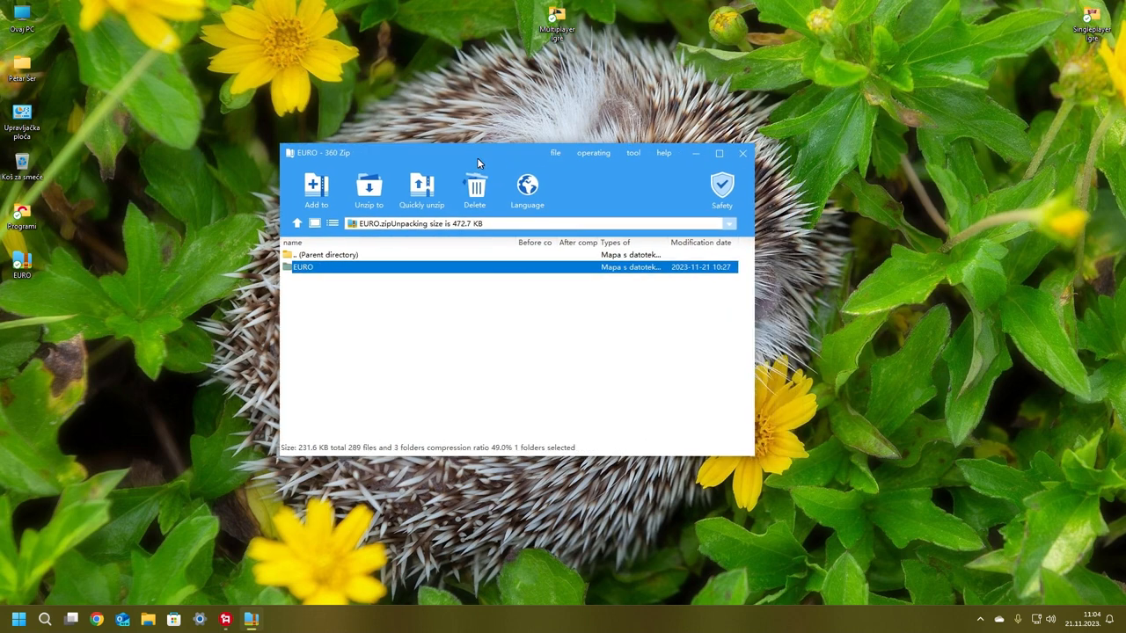
mouse_move(369, 186)
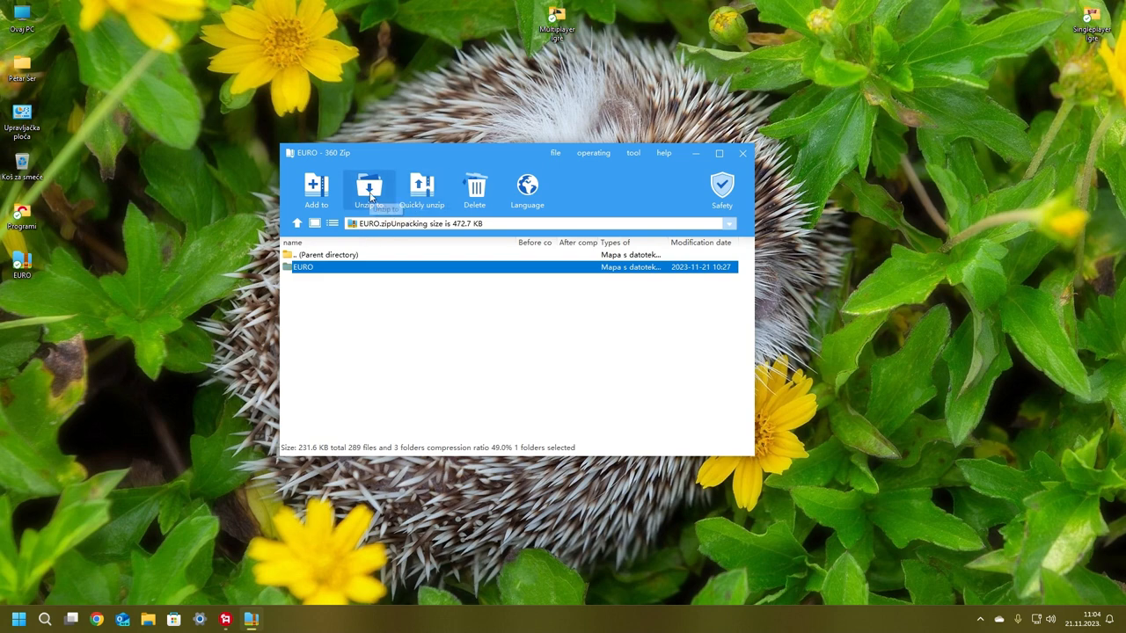
click(370, 190)
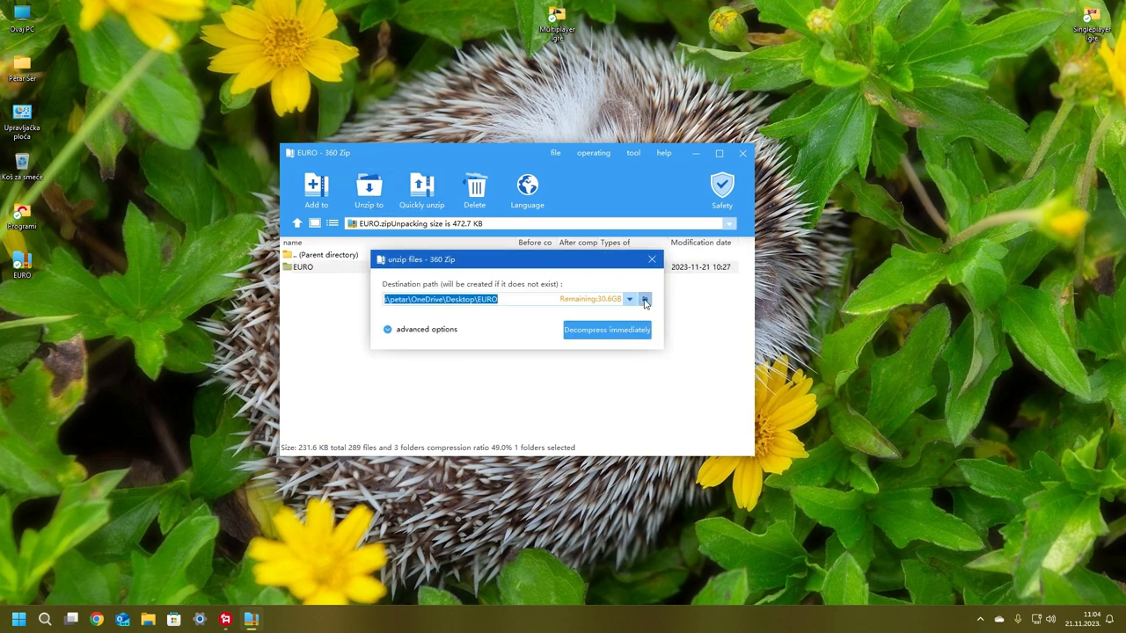
Browse to This PC > Program Files (x86) > Atari > Test Drive Unlimited and confirm it as the destination
click(644, 300)
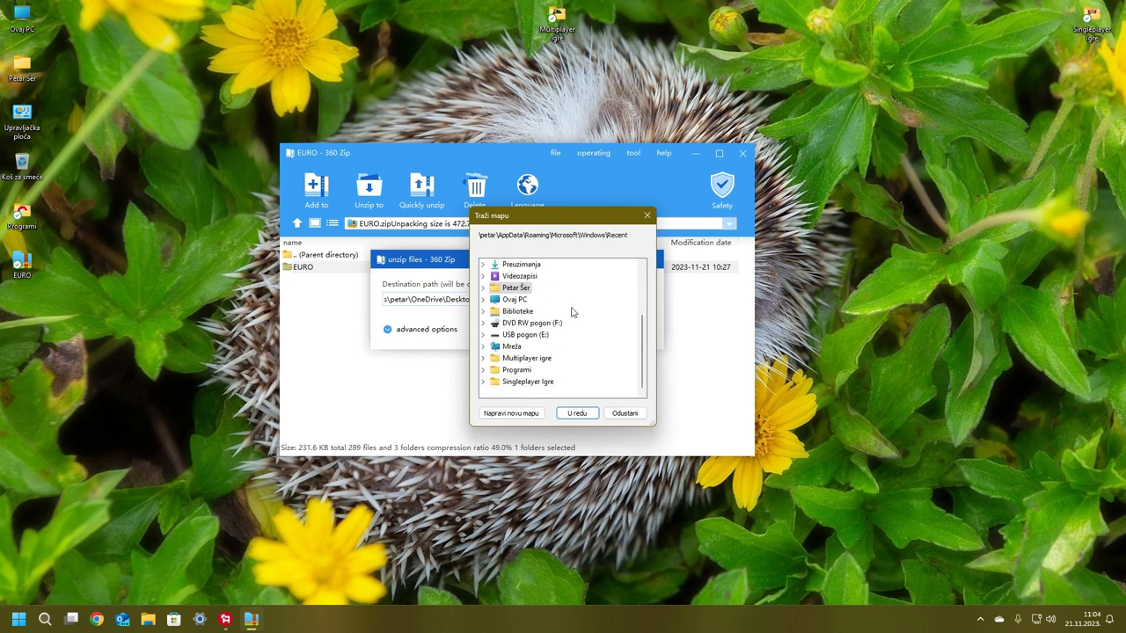
click(483, 299)
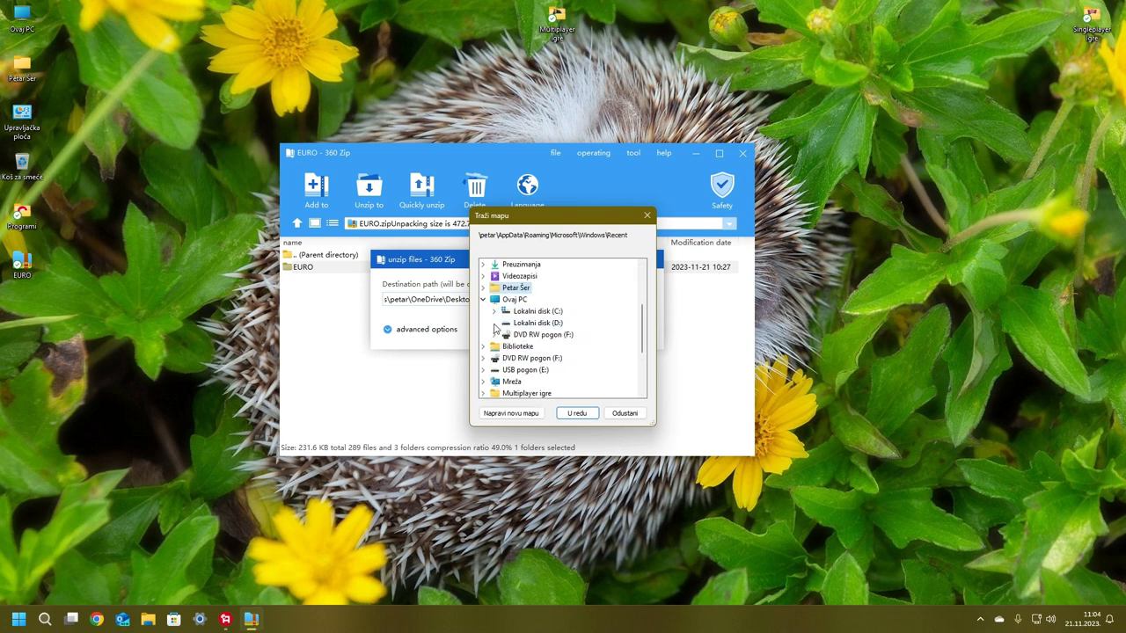
click(494, 309)
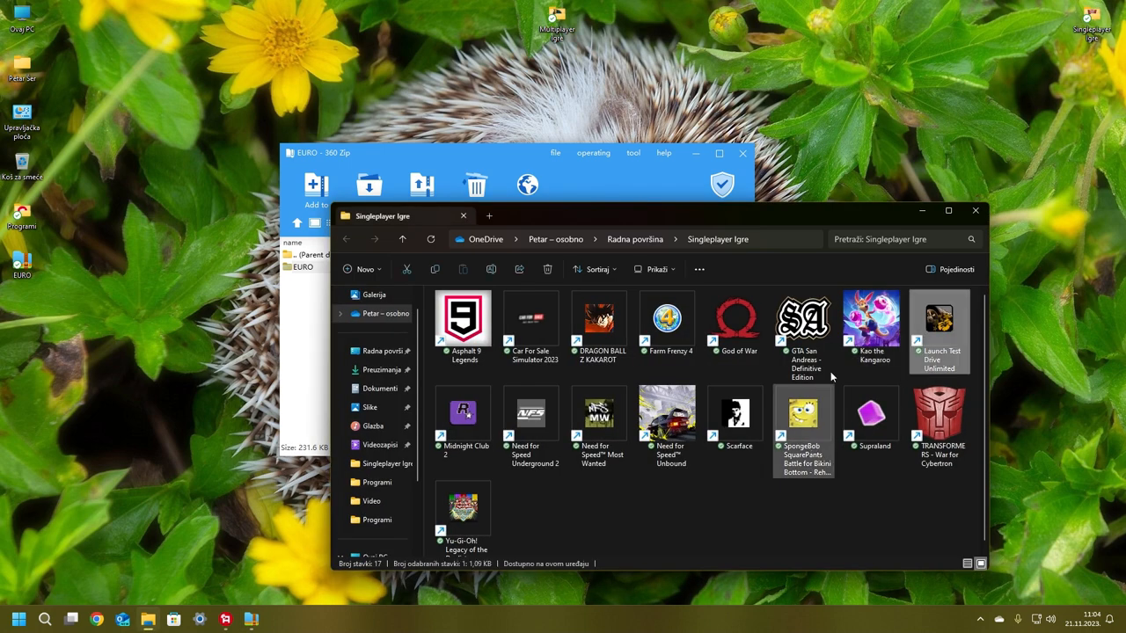
mouse_move(939, 321)
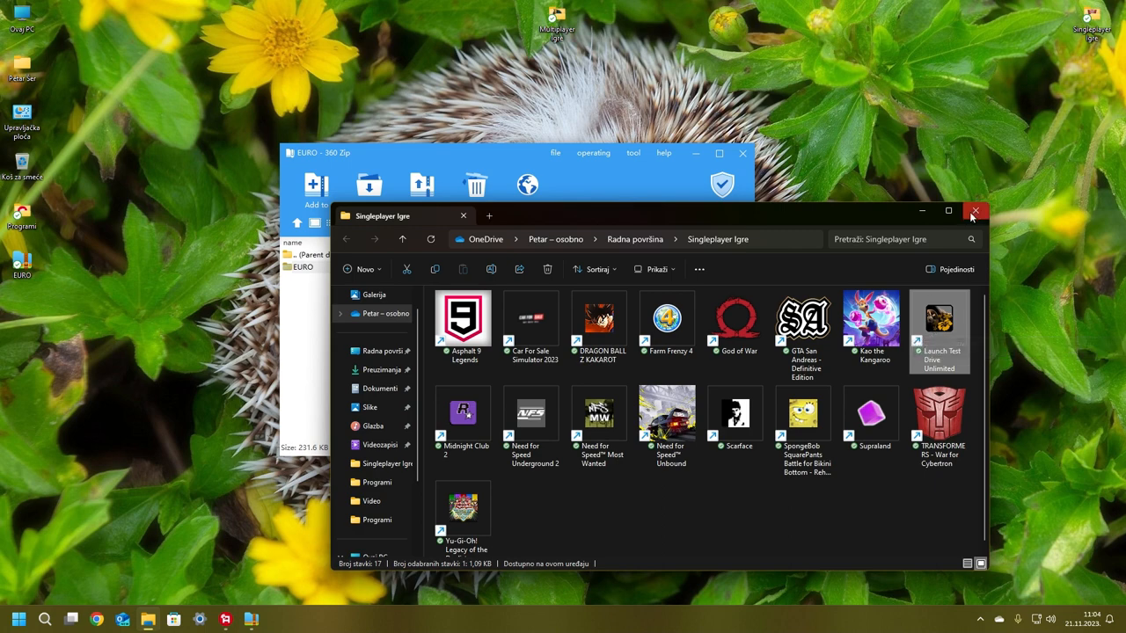
click(975, 211)
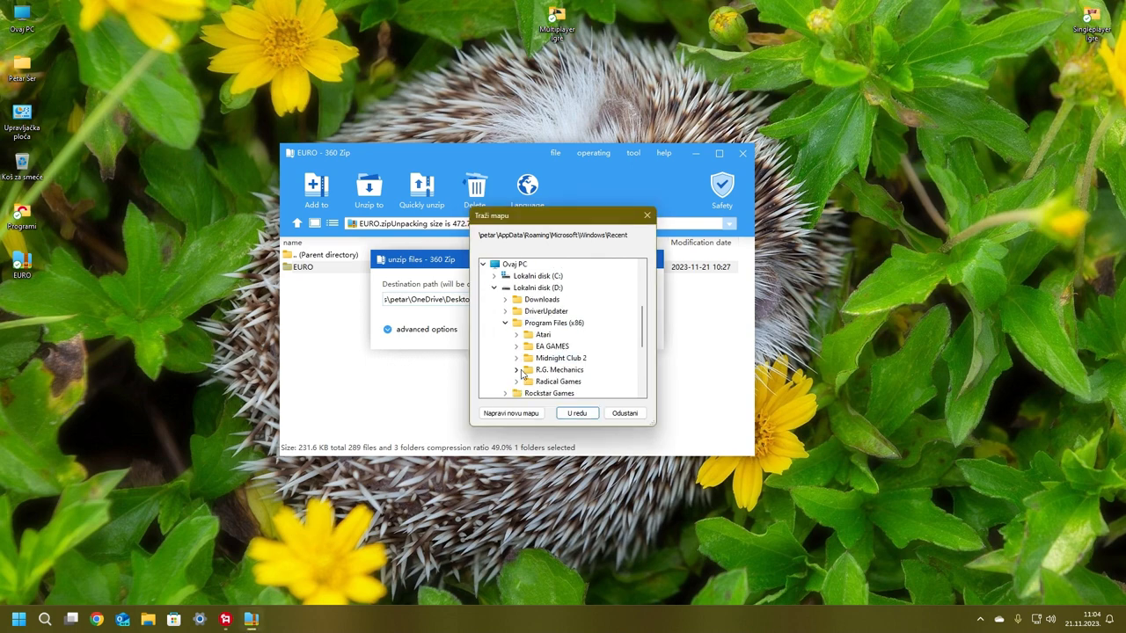
click(517, 334)
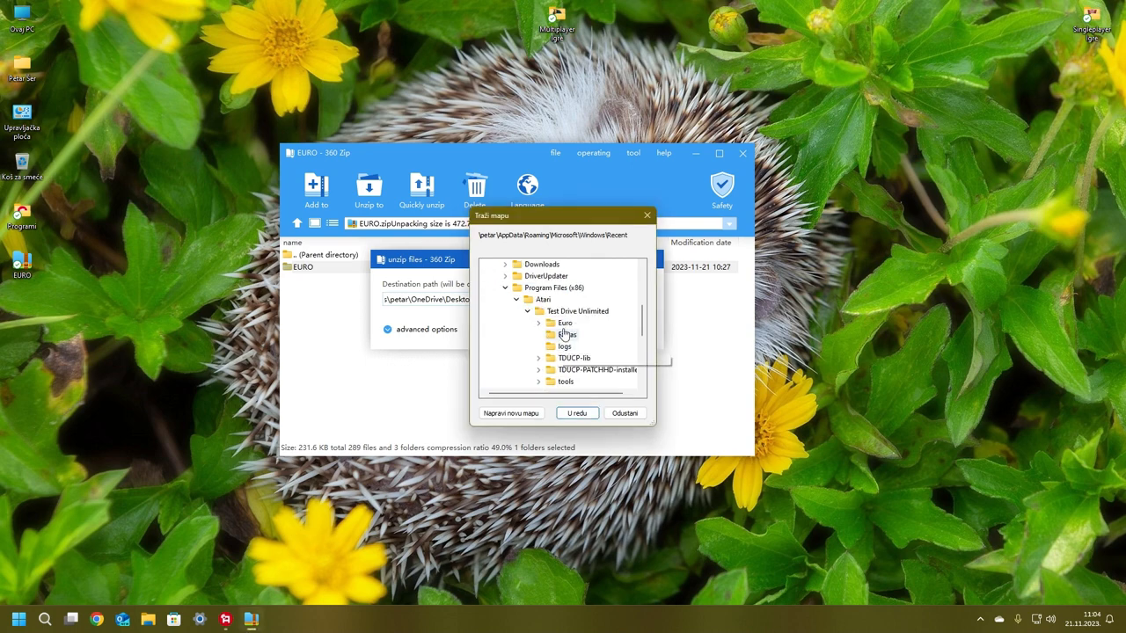
click(577, 310)
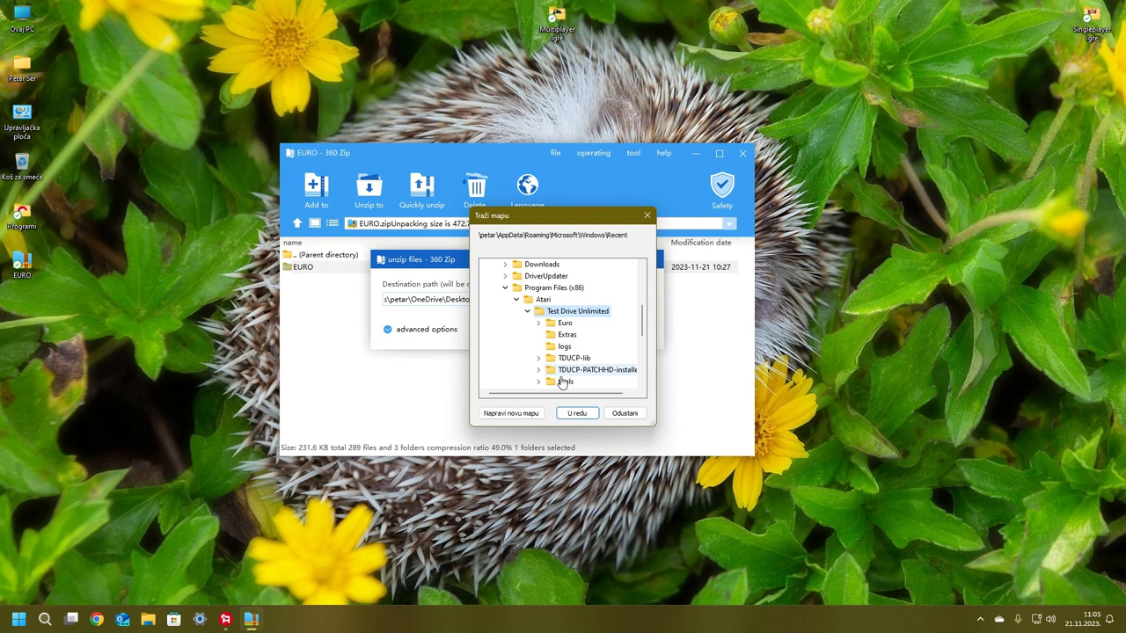
click(577, 414)
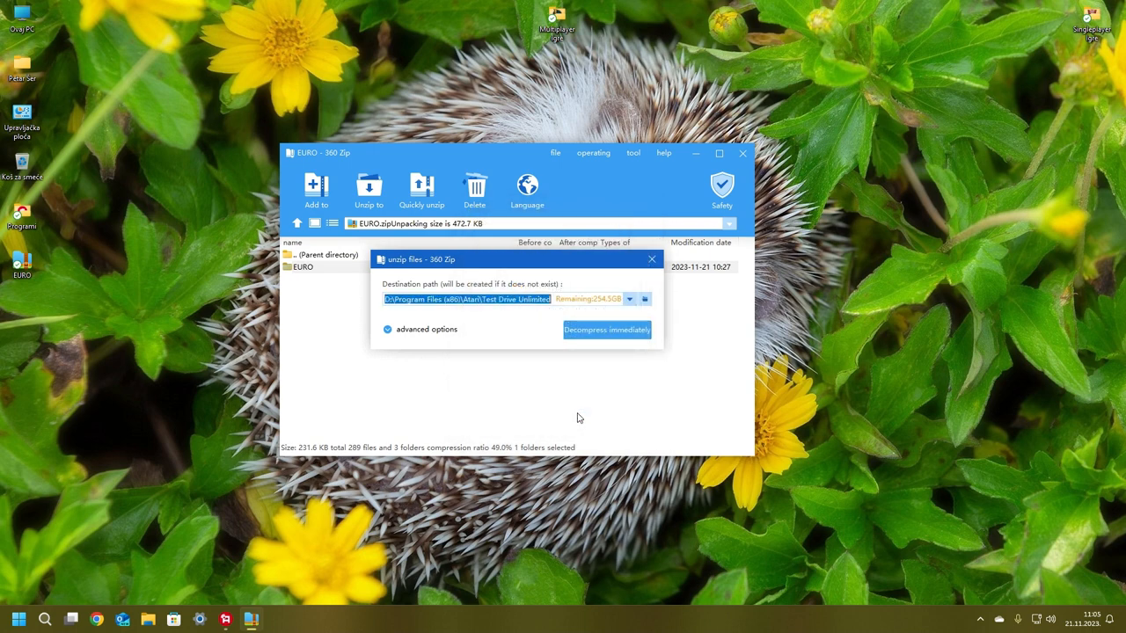
mouse_move(589, 342)
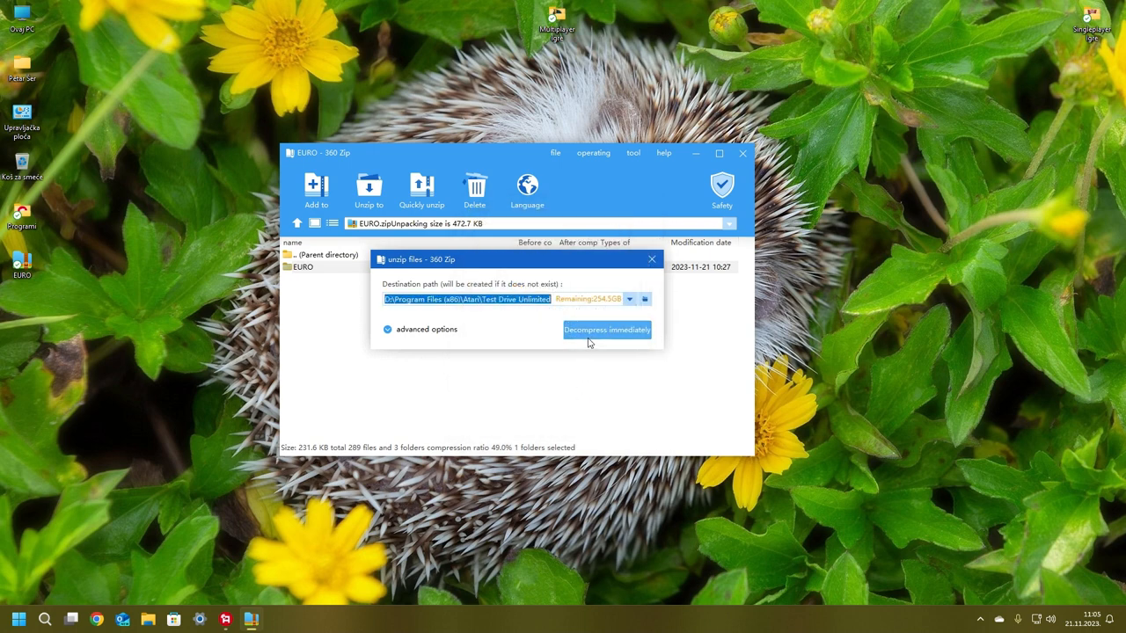
Decompress the EURO files immediately and replace all existing same-named files
click(605, 329)
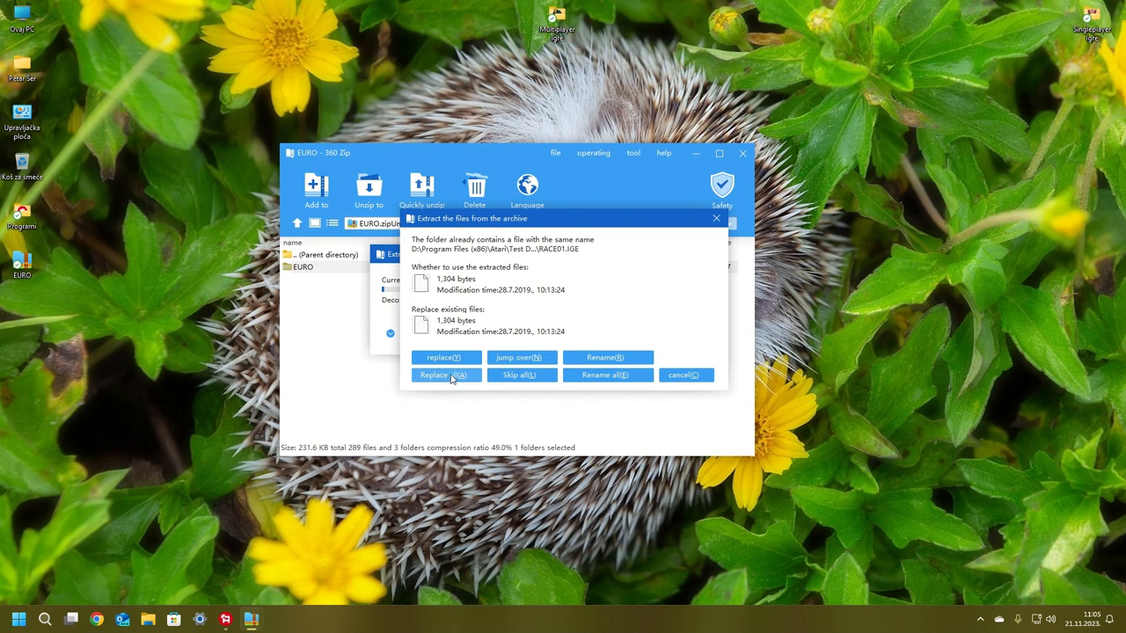
click(446, 375)
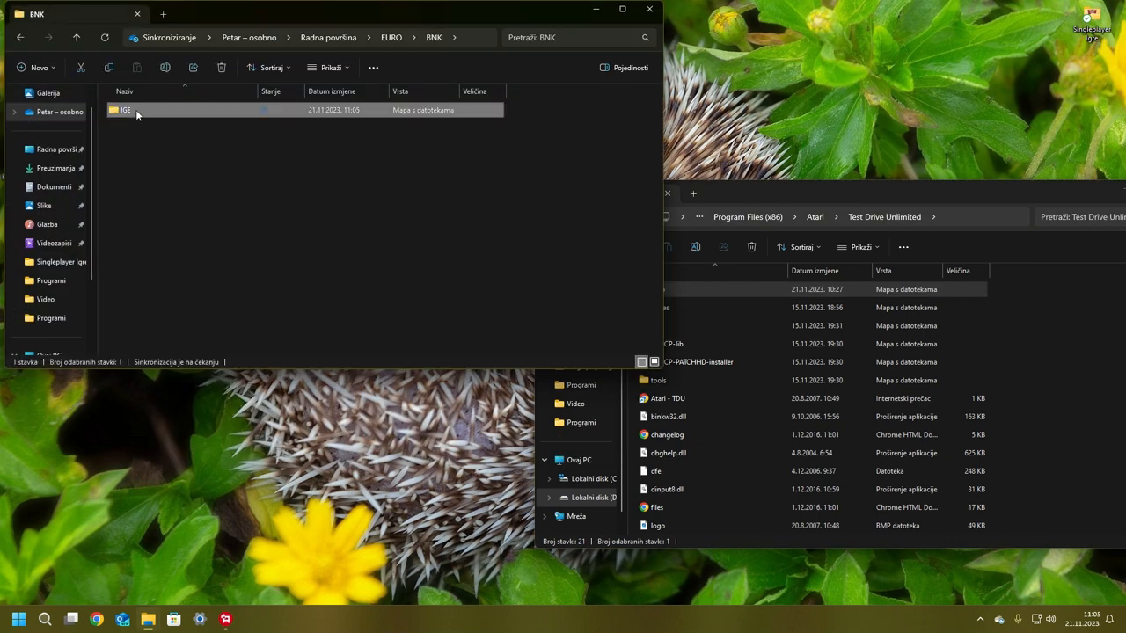
Open the IGE folder inside EURO\BNK and scroll through its race files, then close the window
double_click(124, 109)
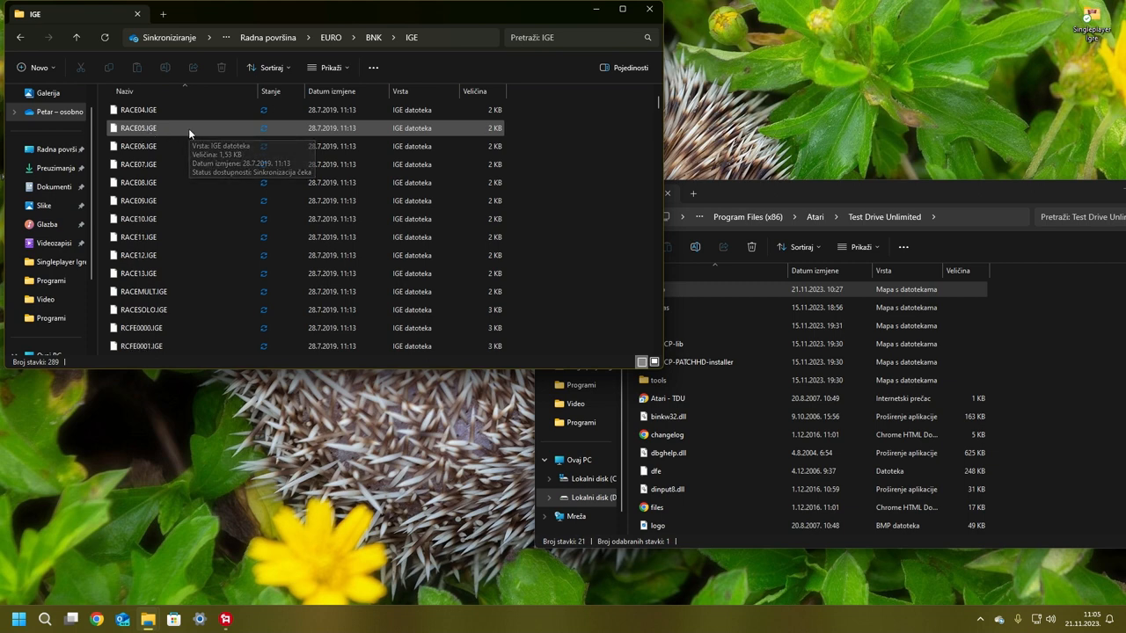
scroll(down, 3)
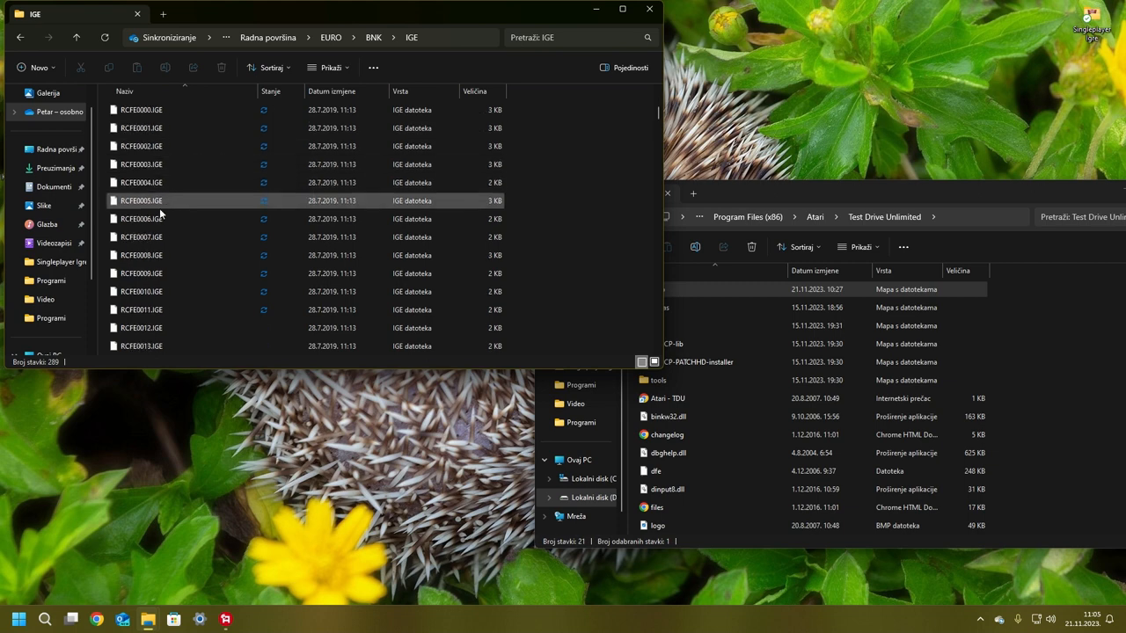
scroll(down, 3)
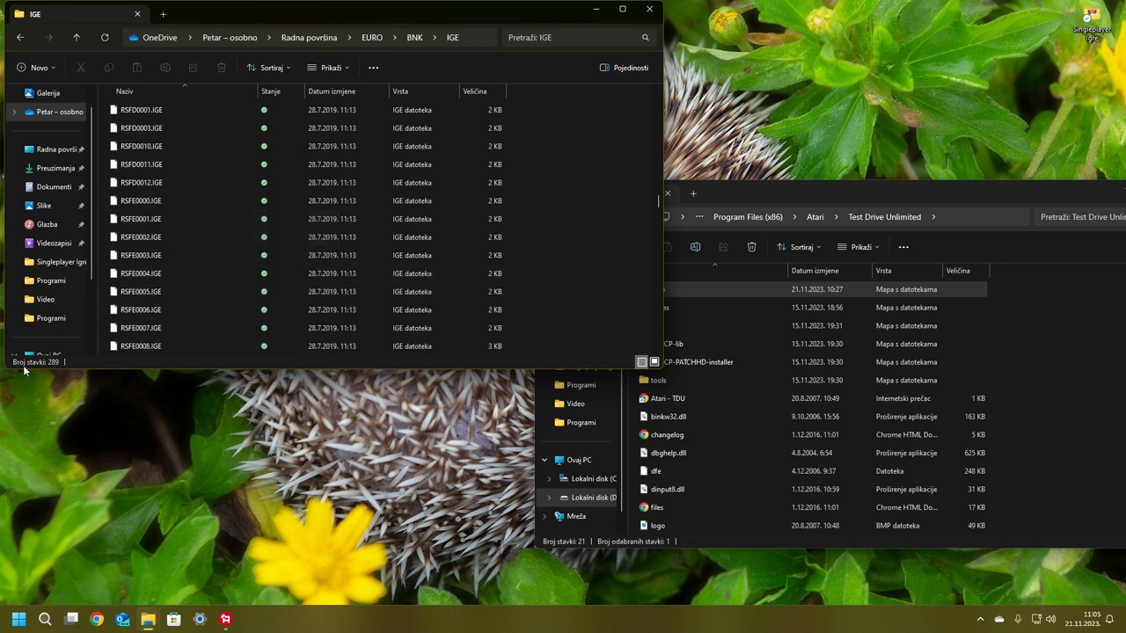
mouse_move(49, 370)
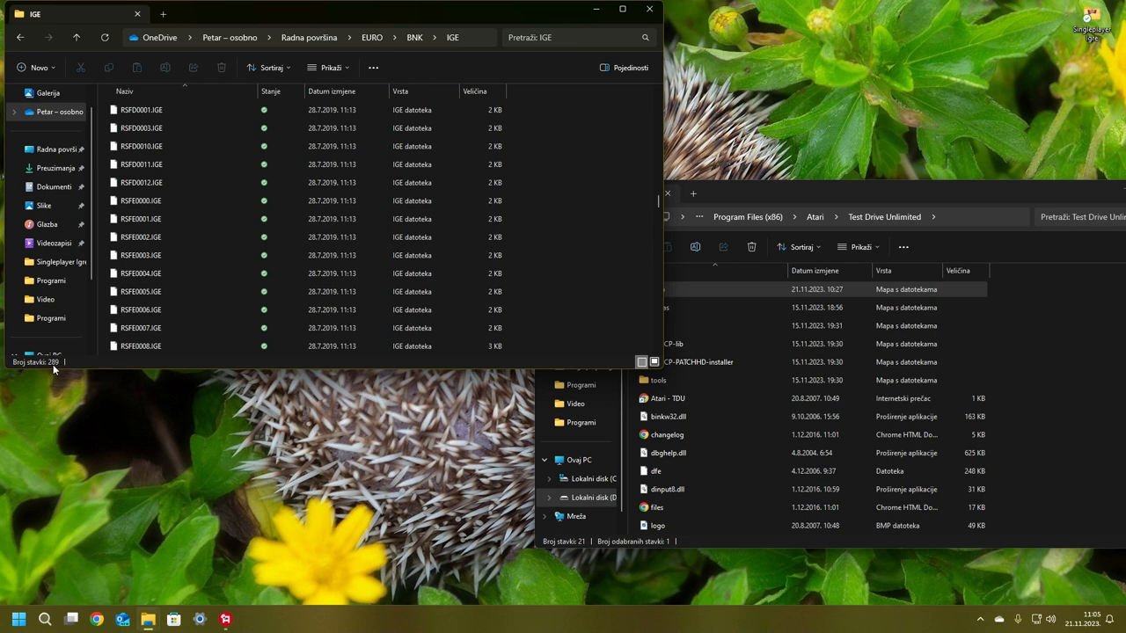
mouse_move(52, 367)
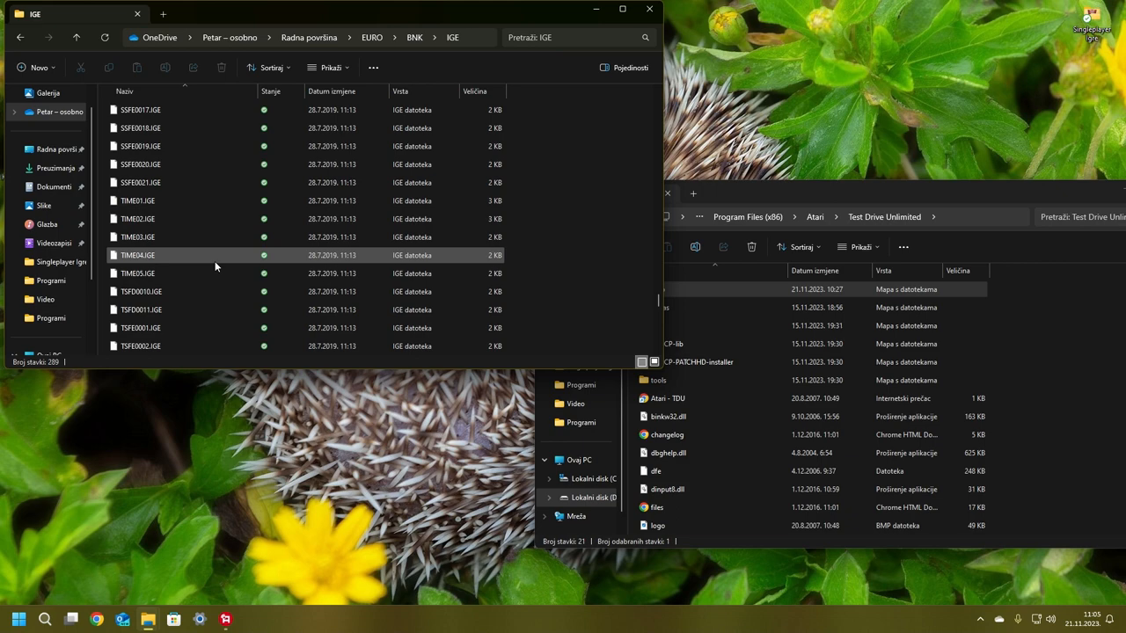
scroll(down, 3)
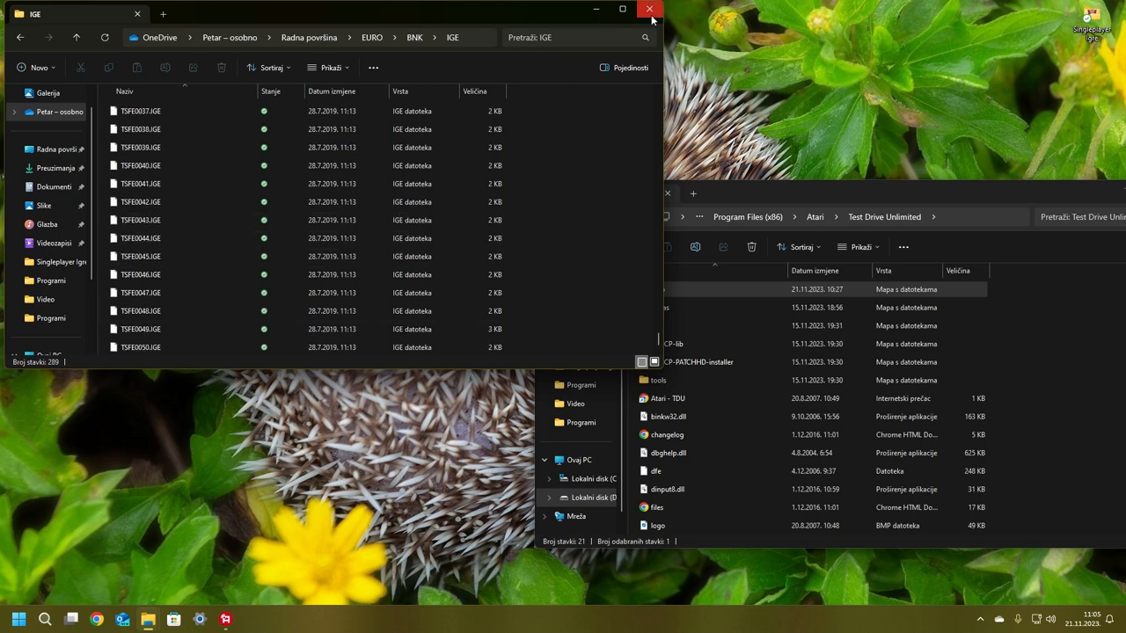
click(651, 10)
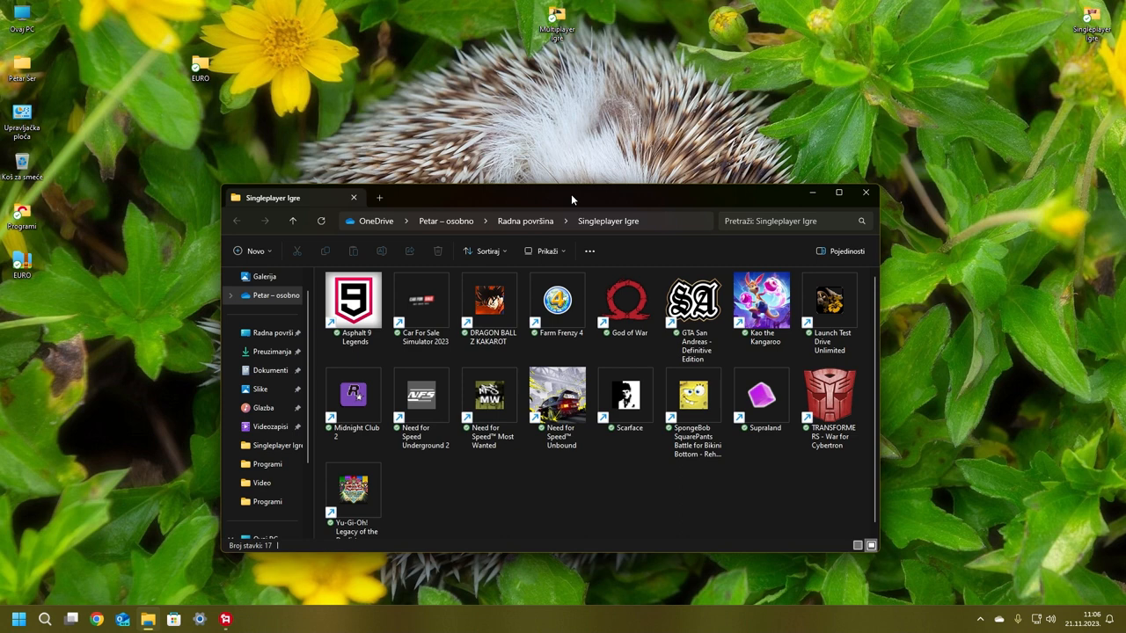
mouse_move(526, 200)
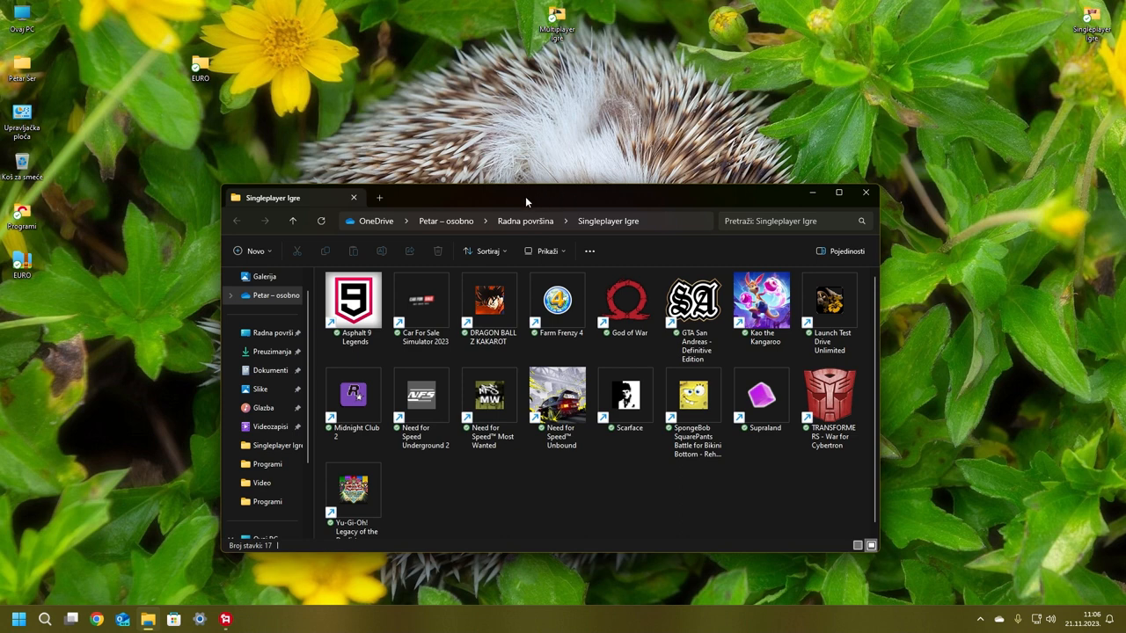
mouse_move(525, 221)
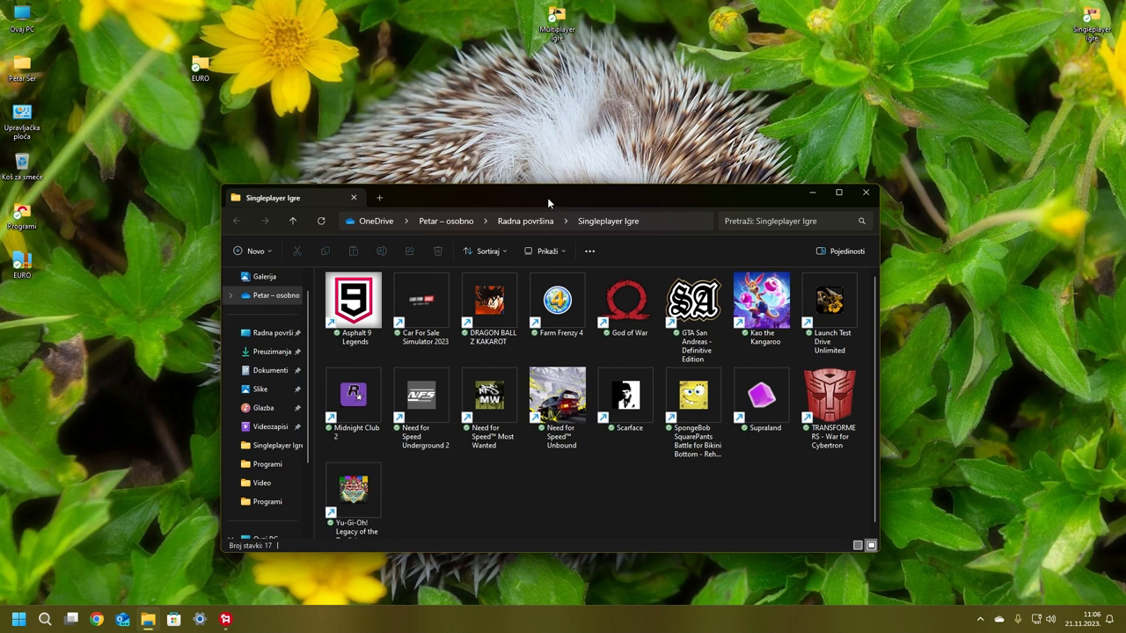
mouse_move(609, 201)
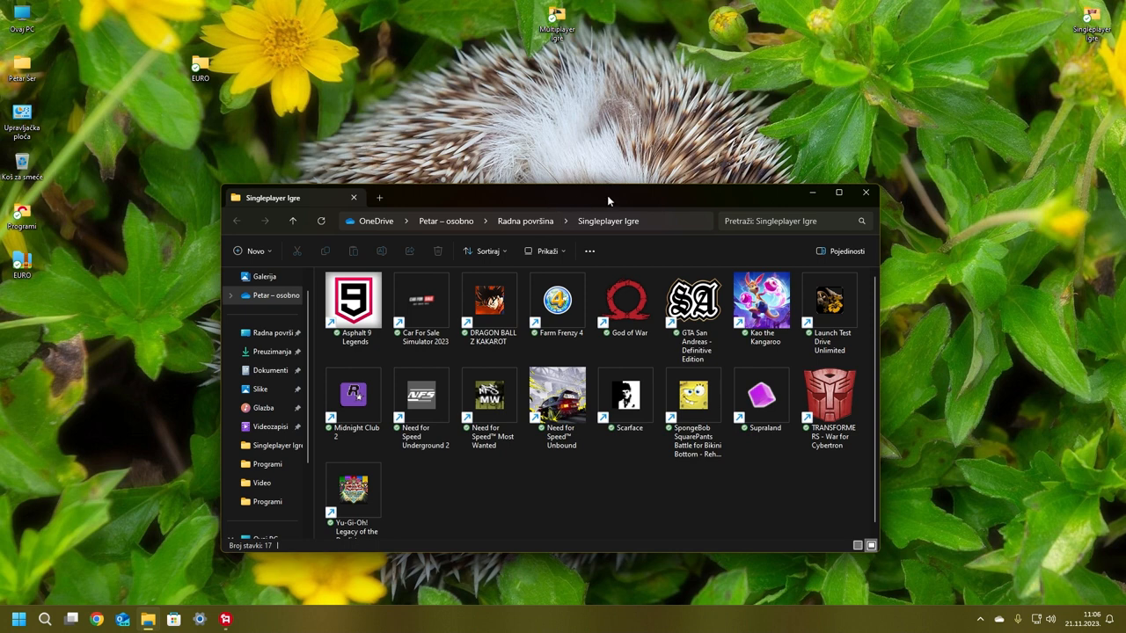